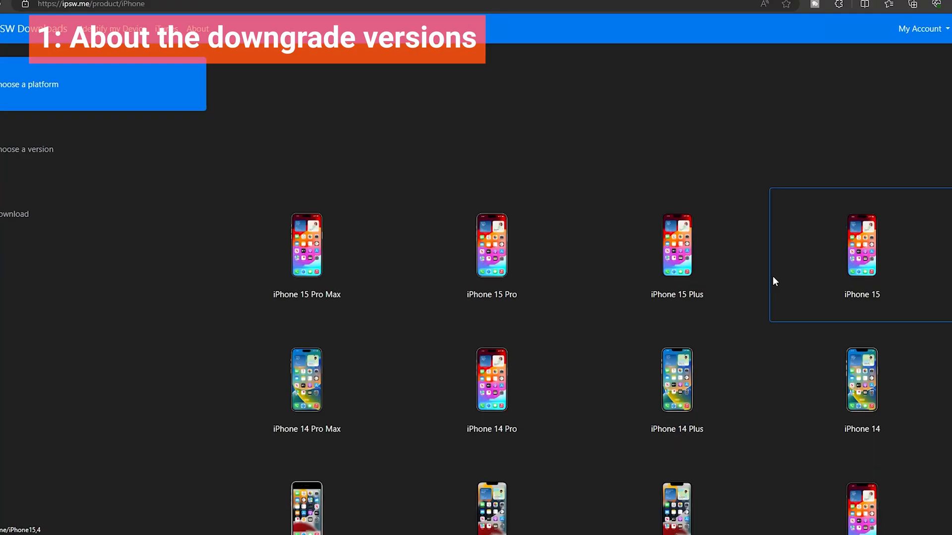
# In Apple ID settings, open Find My and then the Find My iPhone setting.
pyautogui.scroll(-3)
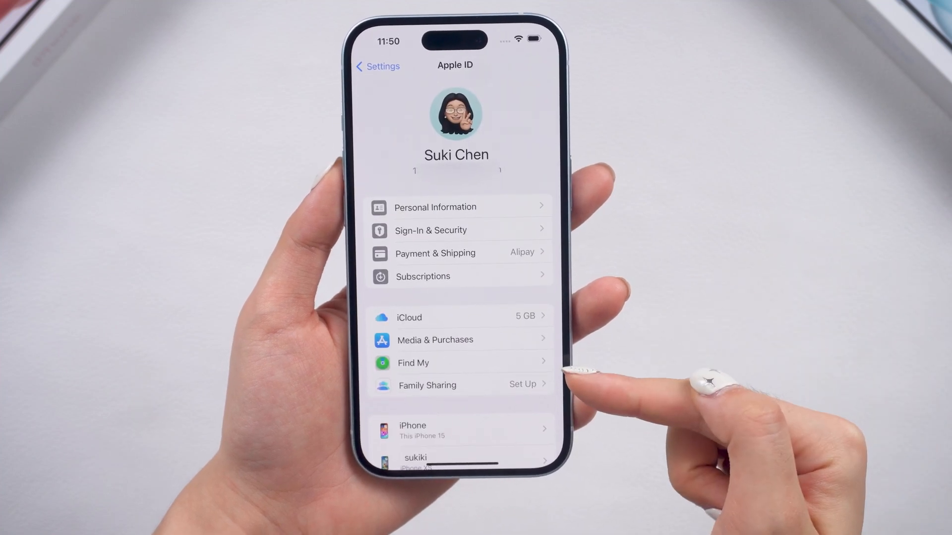
pyautogui.click(432, 363)
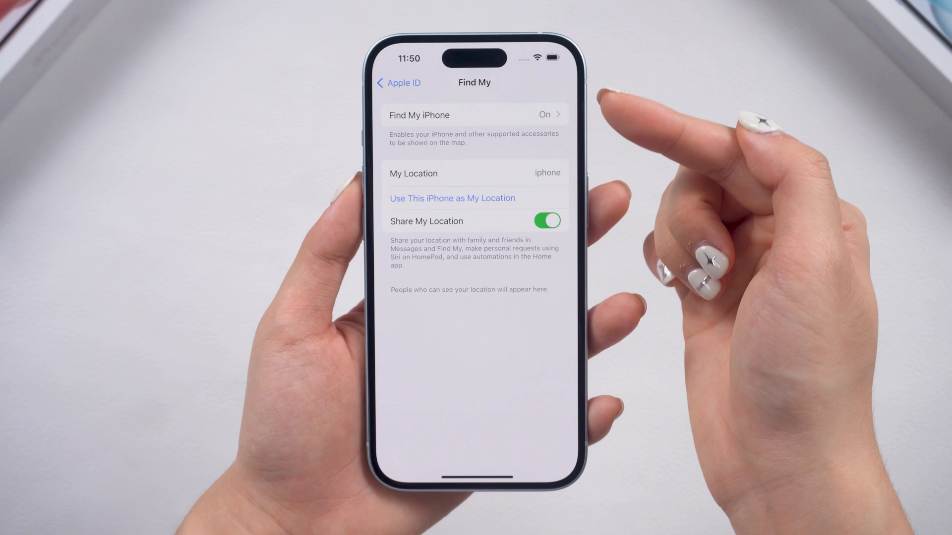
pyautogui.click(473, 114)
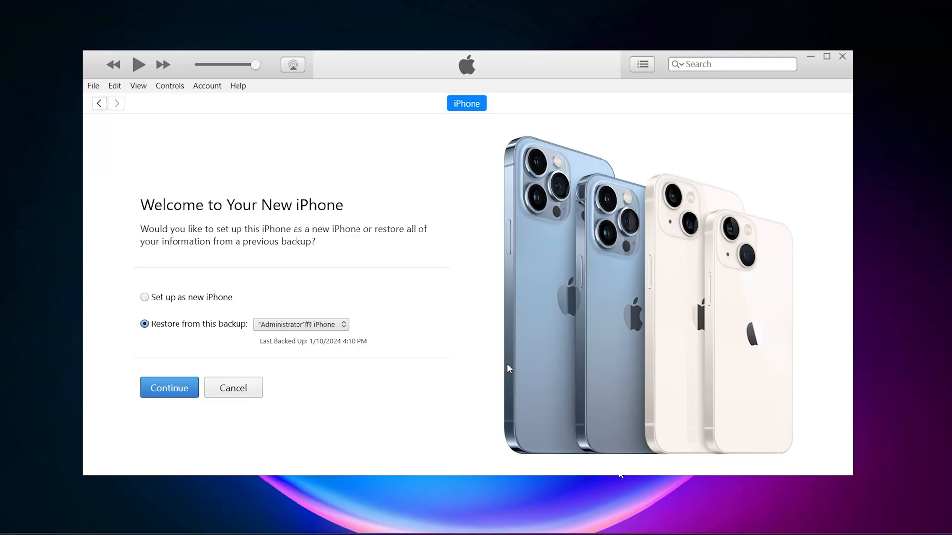
pyautogui.moveTo(194, 300)
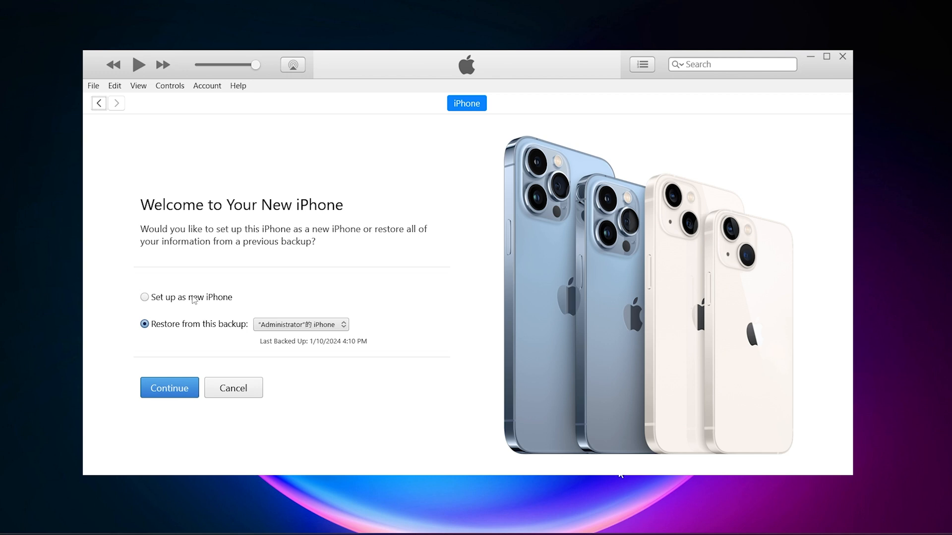
# Set up the iPhone 15 as a new iPhone, then Back Up Now to this computer.
pyautogui.click(169, 388)
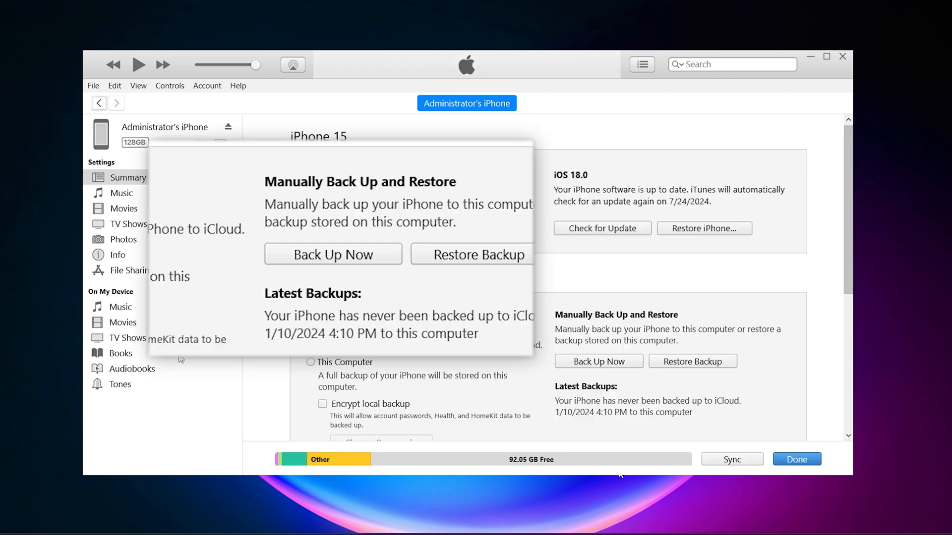
pyautogui.click(333, 255)
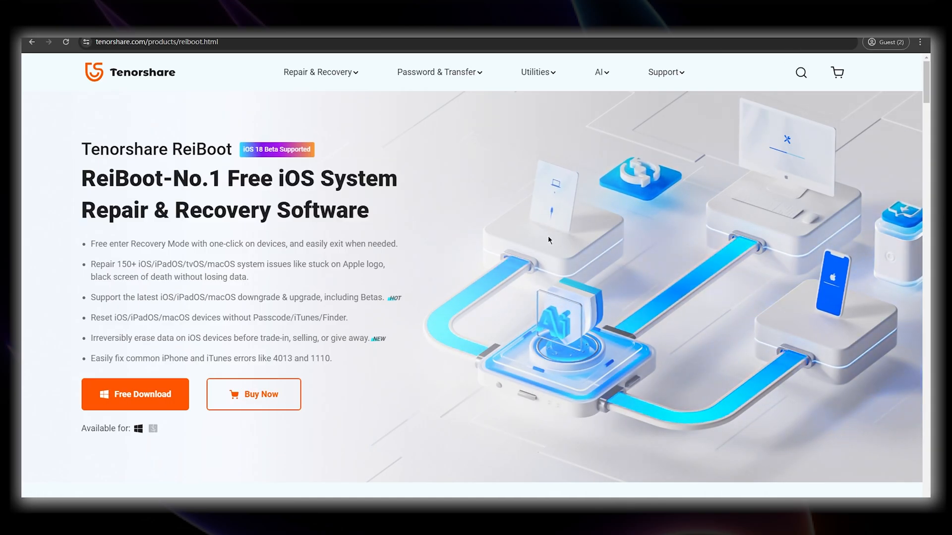
# Scroll ReiBoot's product page down to the iOS 18 Beta Downgrade and Upgrade section.
pyautogui.scroll(-3)
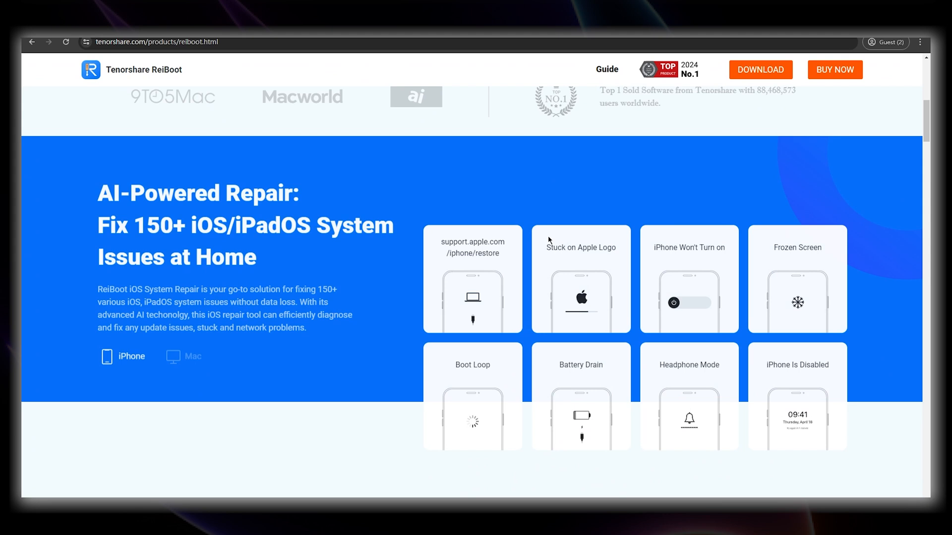
pyautogui.scroll(-3)
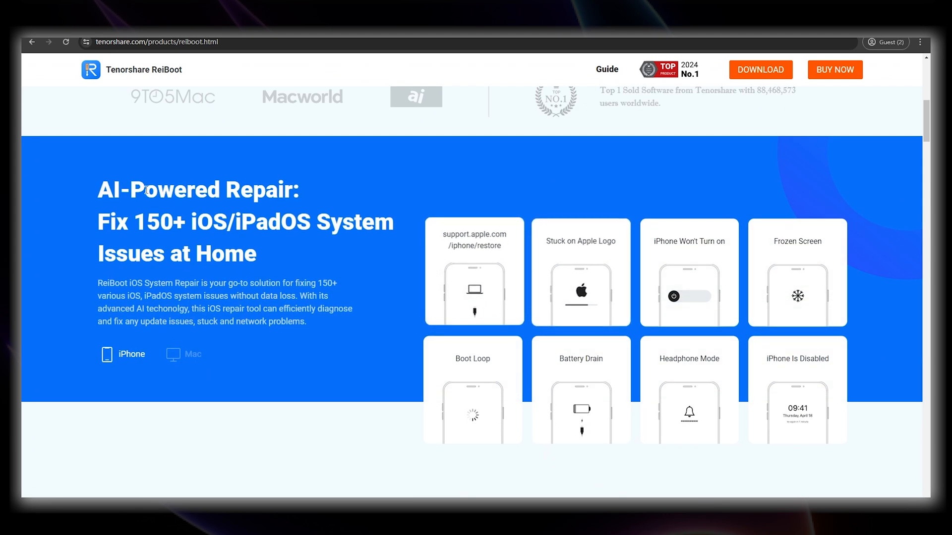
pyautogui.scroll(-3)
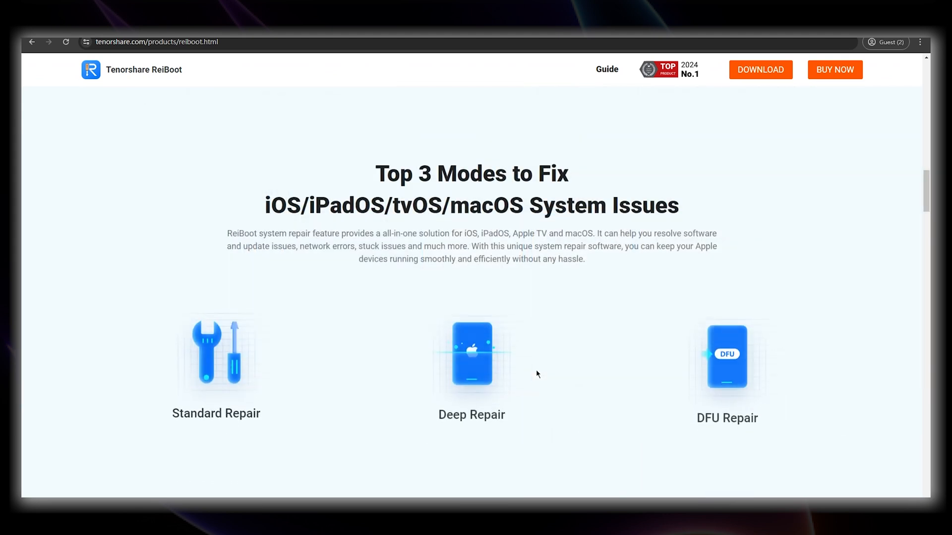
pyautogui.scroll(-3)
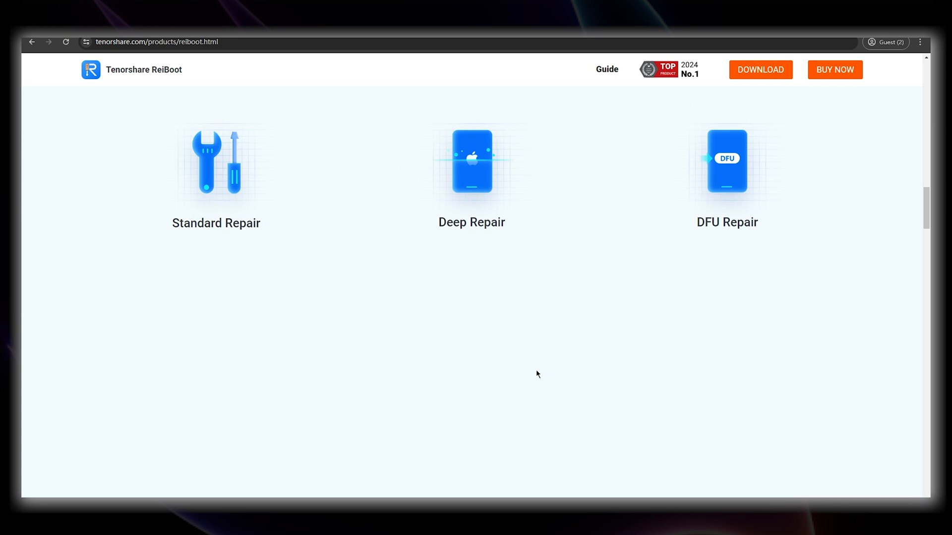
pyautogui.scroll(-3)
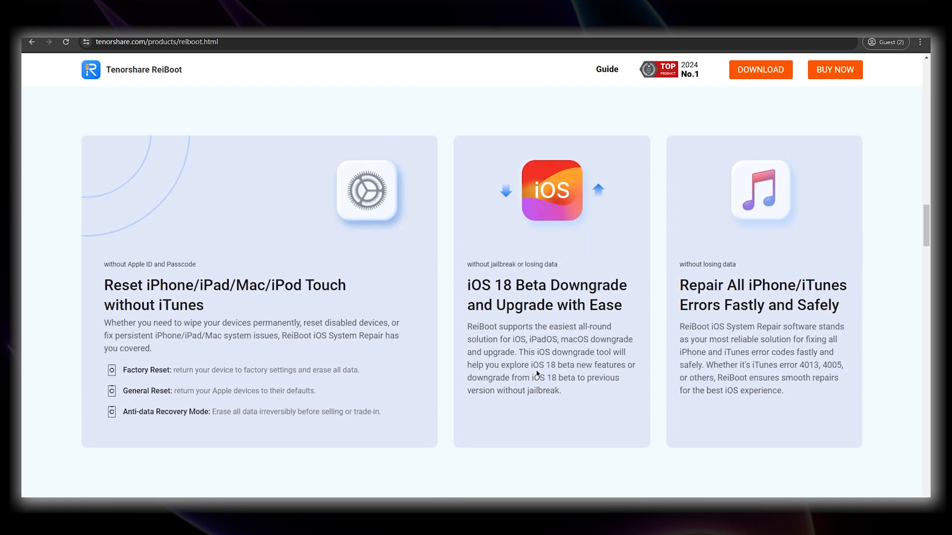
pyautogui.moveTo(467, 293)
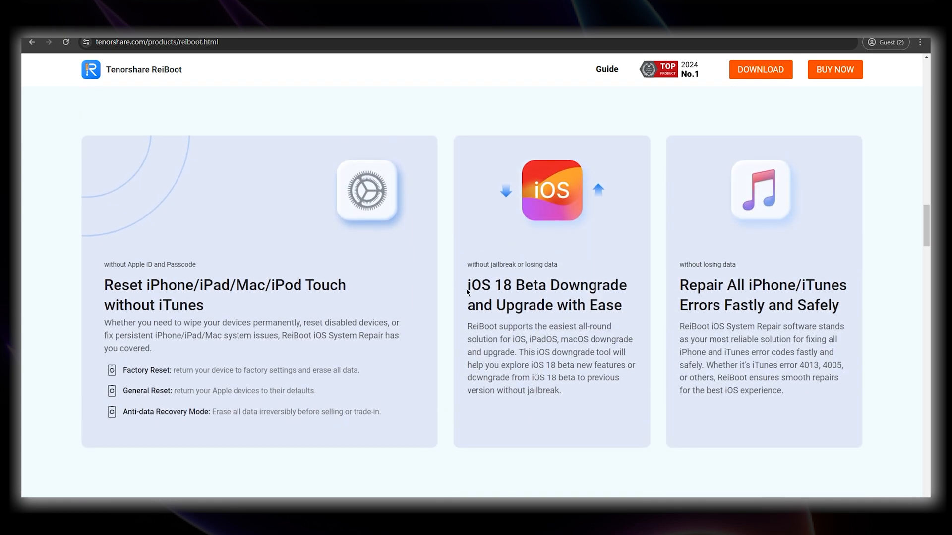
pyautogui.moveTo(467, 281); pyautogui.dragTo(627, 328)
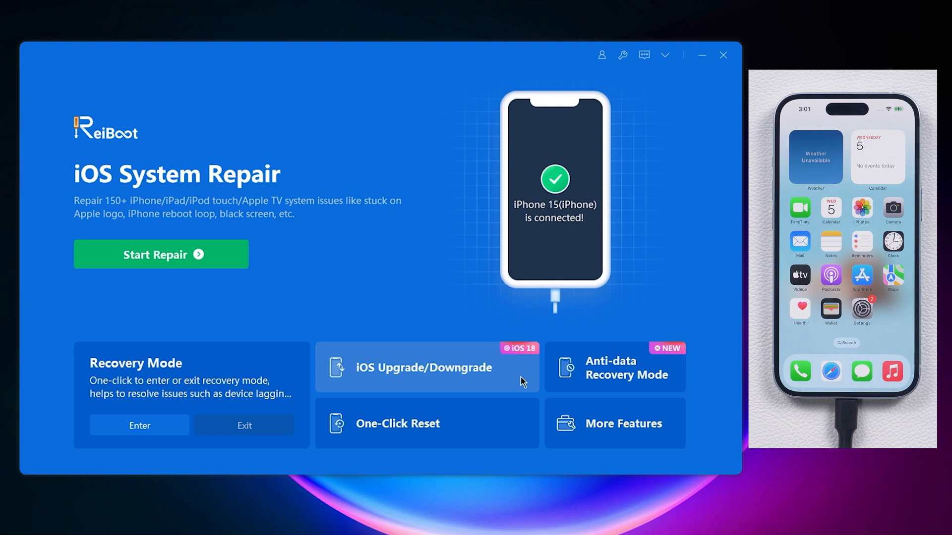
# Choose iOS Upgrade/Downgrade > Downgrade, download iOS 17.5.1 firmware, and initiate the downgrade.
pyautogui.click(425, 368)
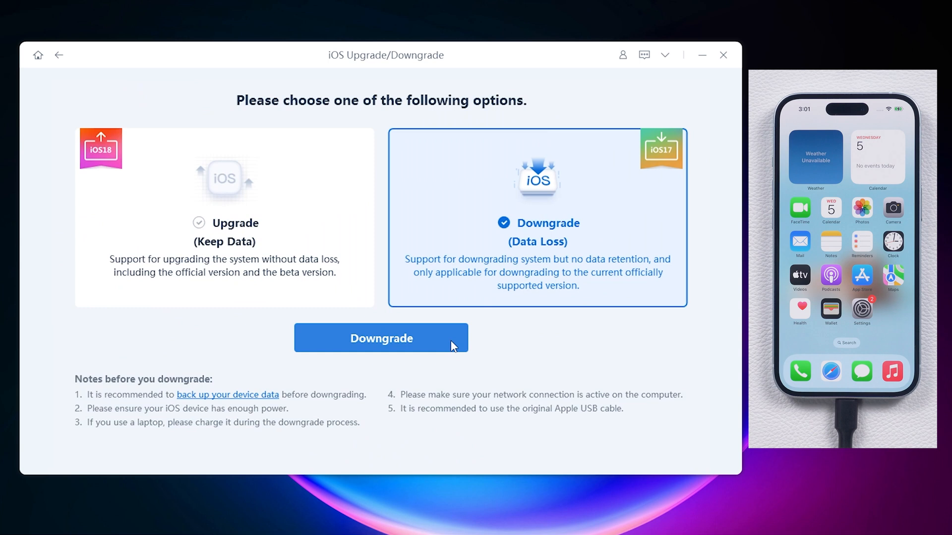
pyautogui.click(381, 338)
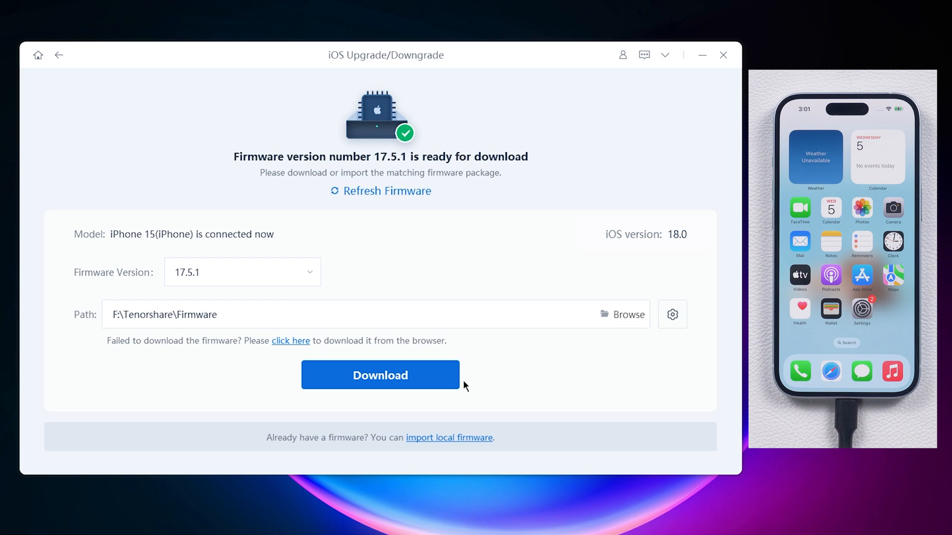
pyautogui.click(381, 375)
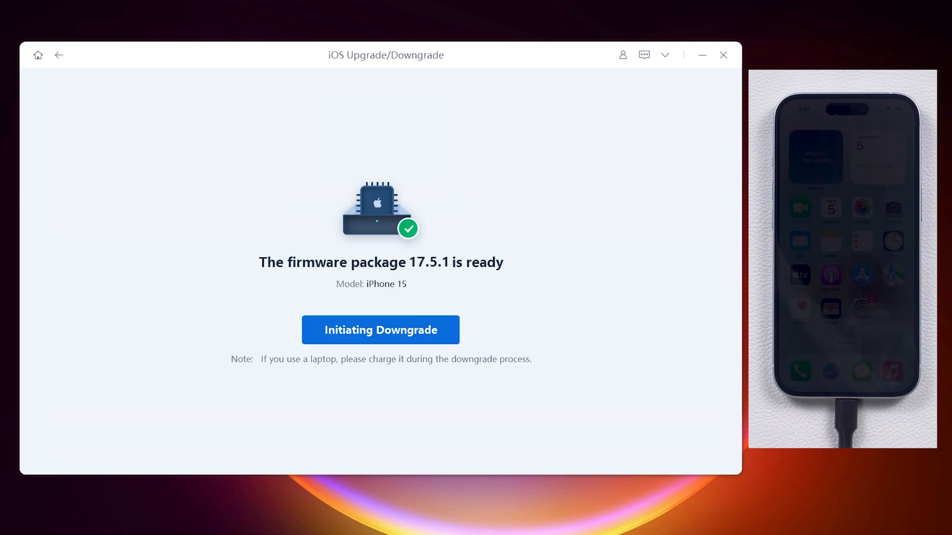
pyautogui.click(380, 330)
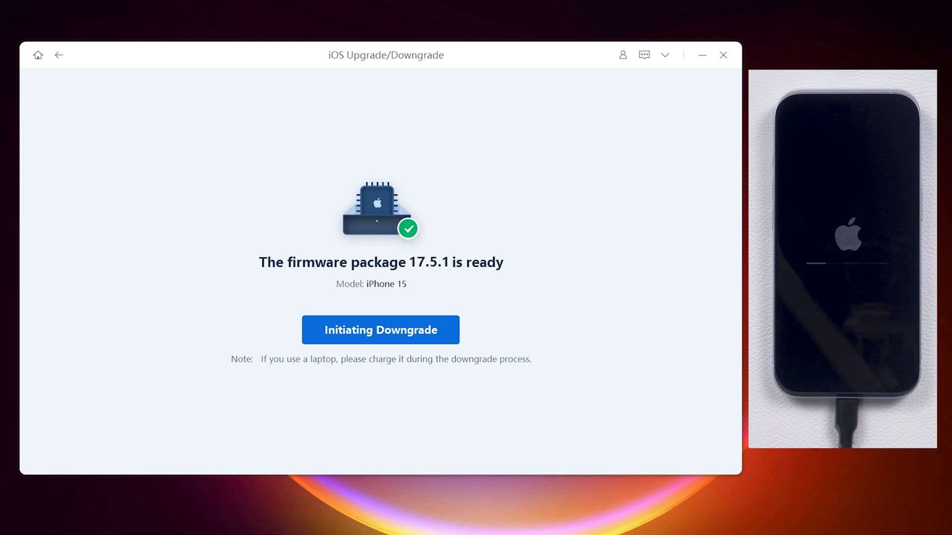
pyautogui.click(380, 329)
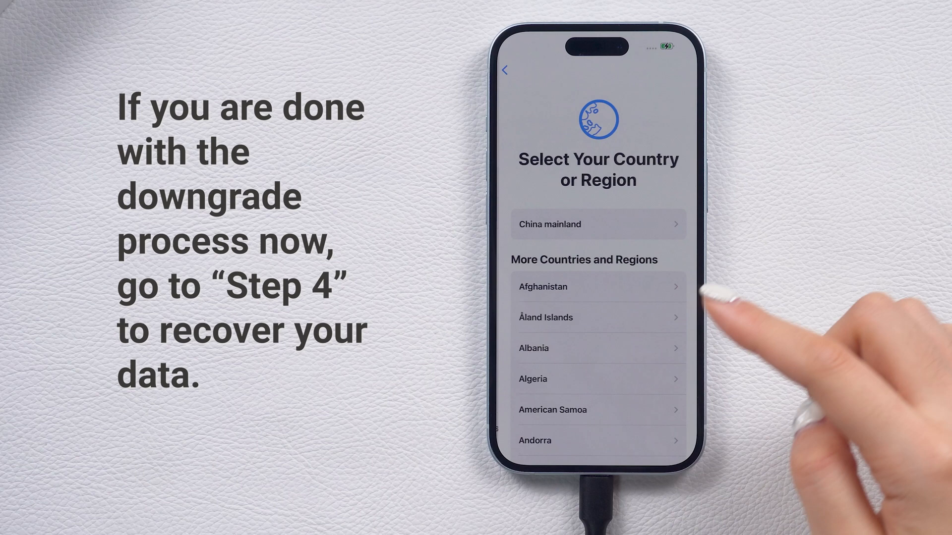
pyautogui.scroll(-3)
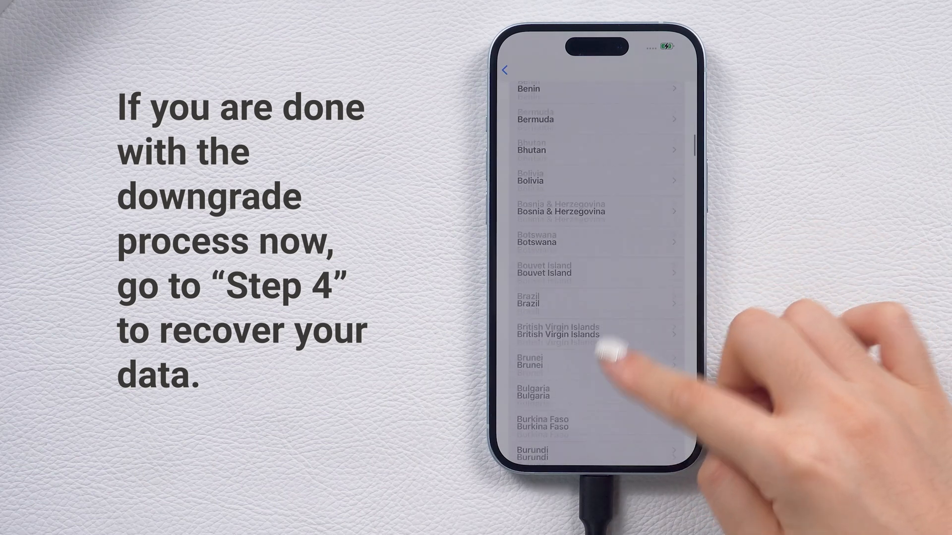
pyautogui.scroll(-3)
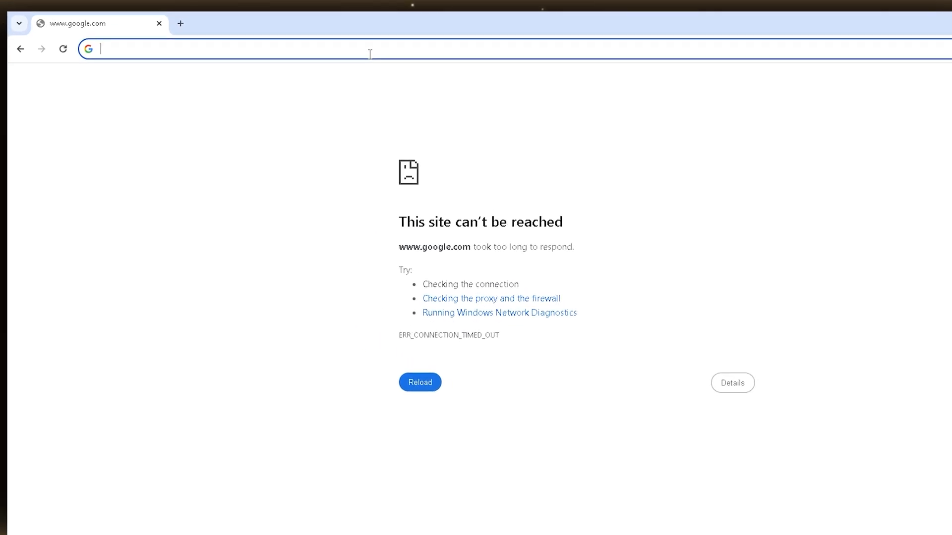
# On ipsw.me, download signed iOS 17.5.1 (21F90) for iPhone 15, then minimize the browser.
pyautogui.write('i')
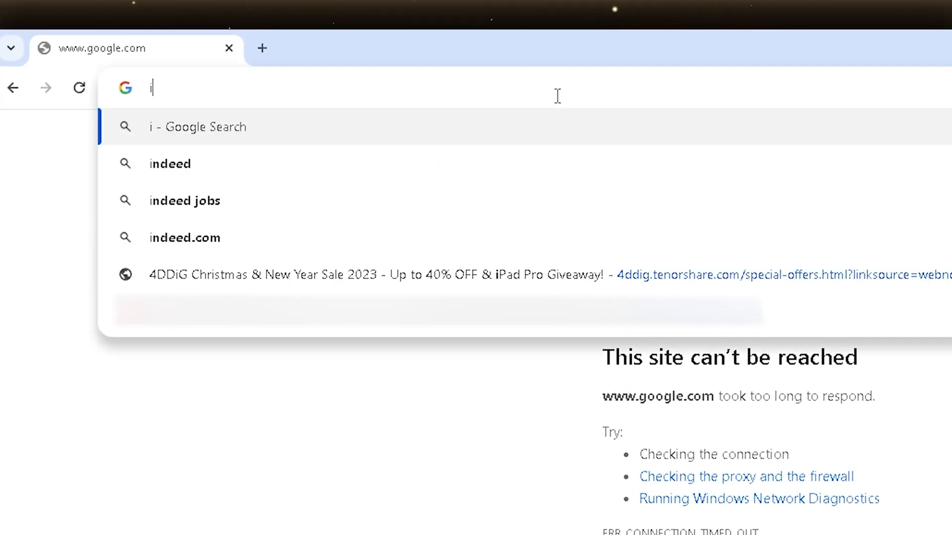
pyautogui.write('psw.me')
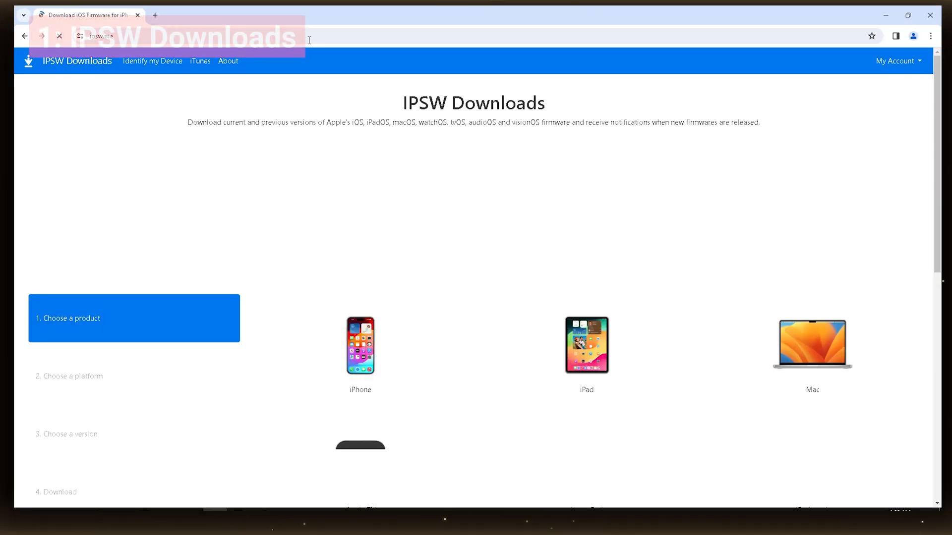
pyautogui.click(360, 345)
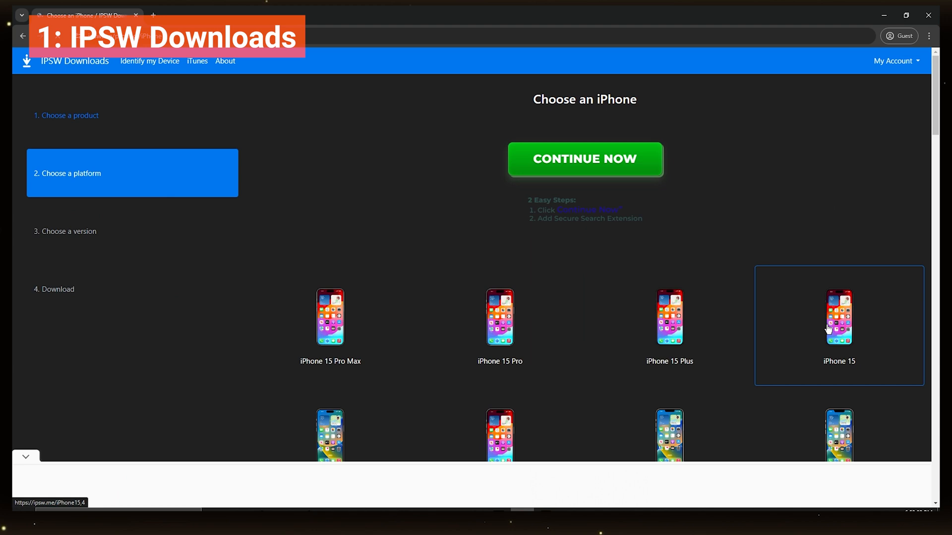
pyautogui.click(838, 316)
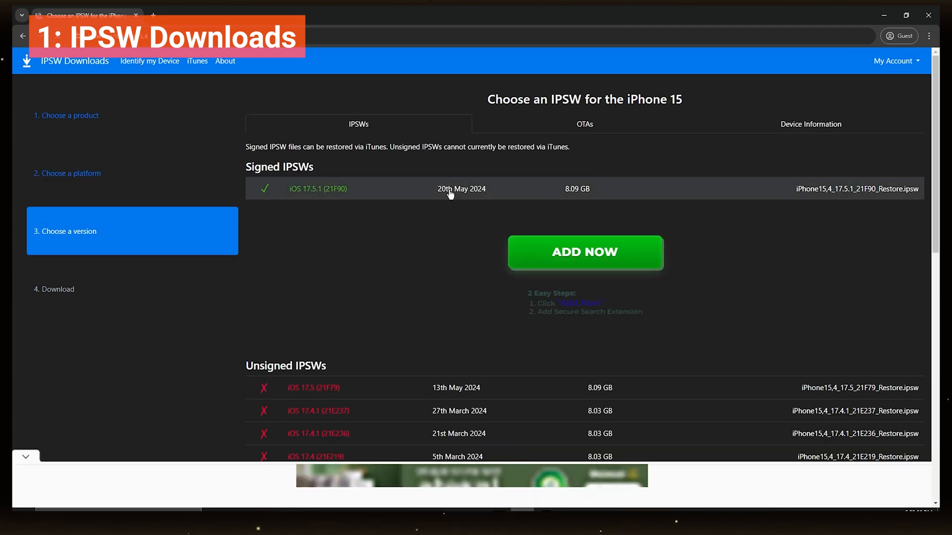
pyautogui.click(318, 189)
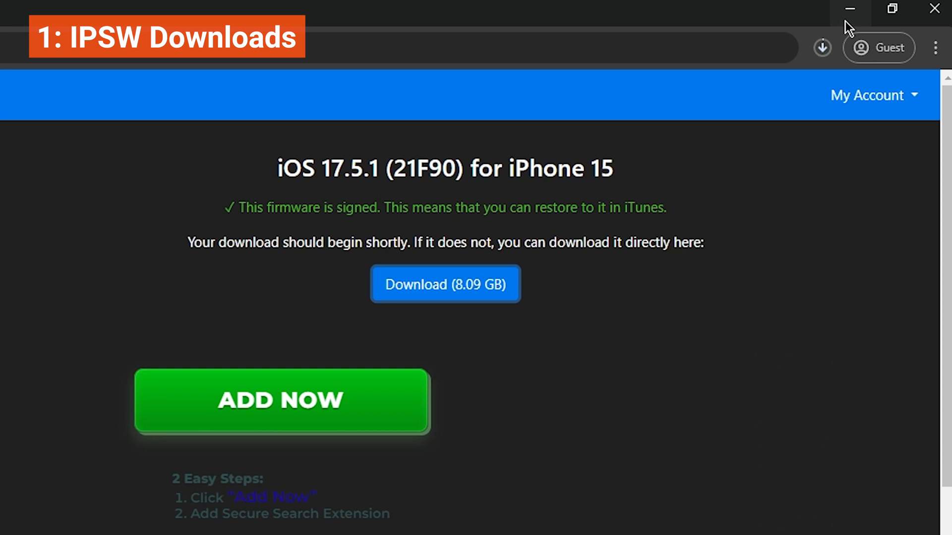
pyautogui.click(823, 48)
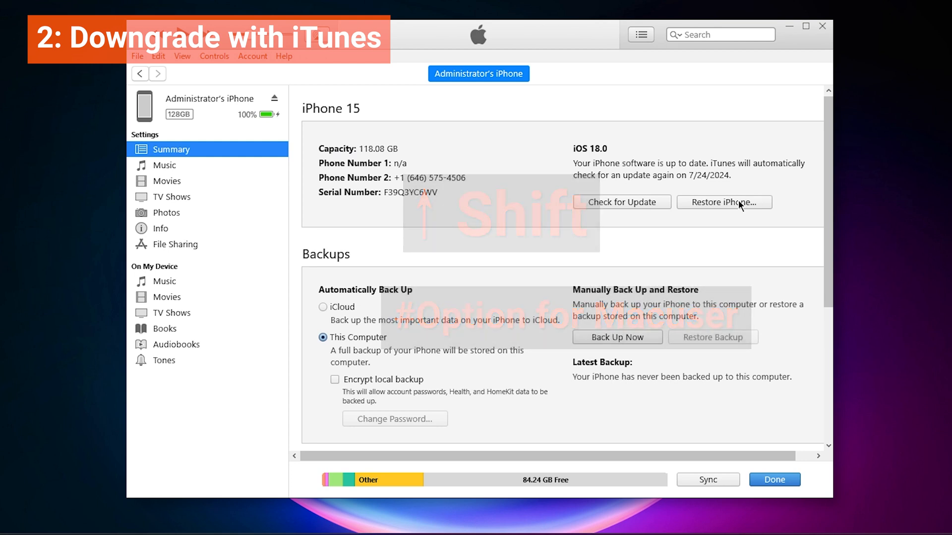
pyautogui.moveTo(737, 204)
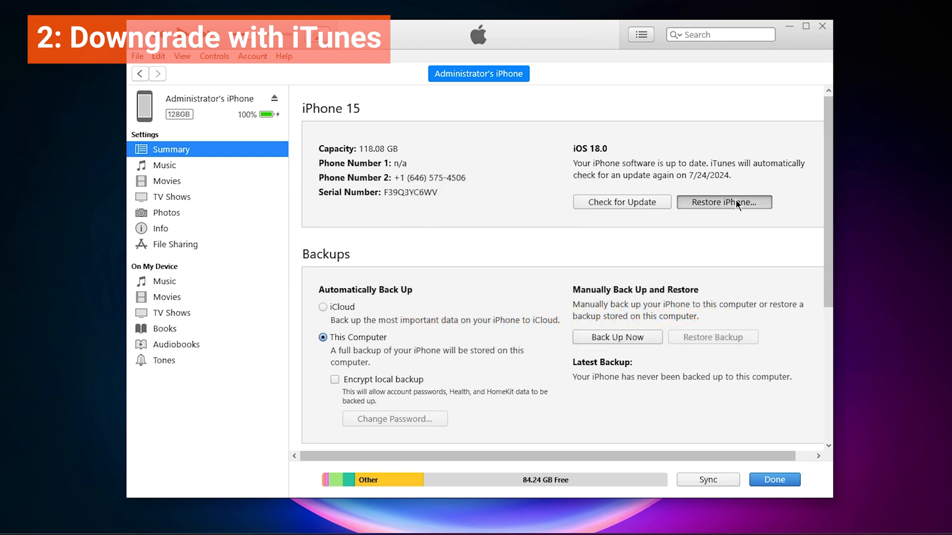
# Shift-click Restore iPhone, pick the iOS 17.5.1 IPSW, and confirm the restore.
pyautogui.click(724, 202)
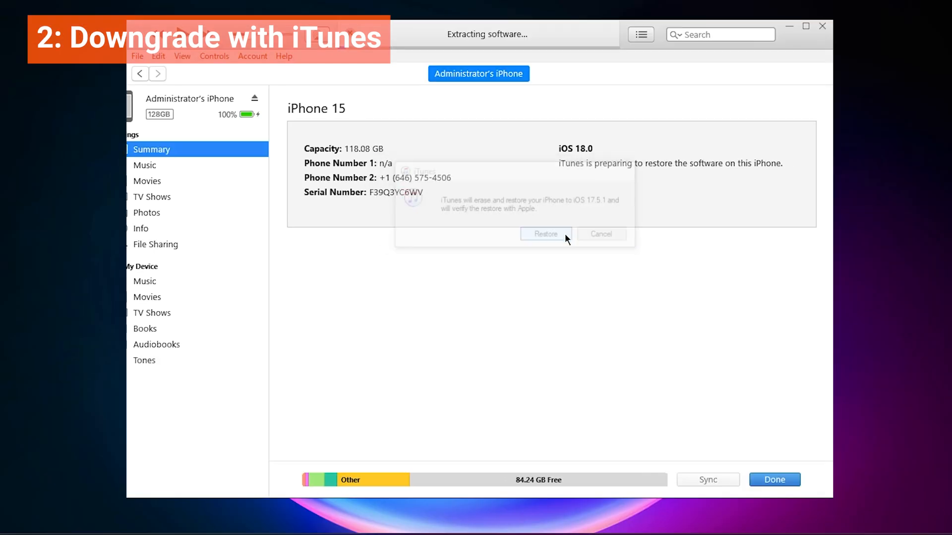
pyautogui.click(546, 234)
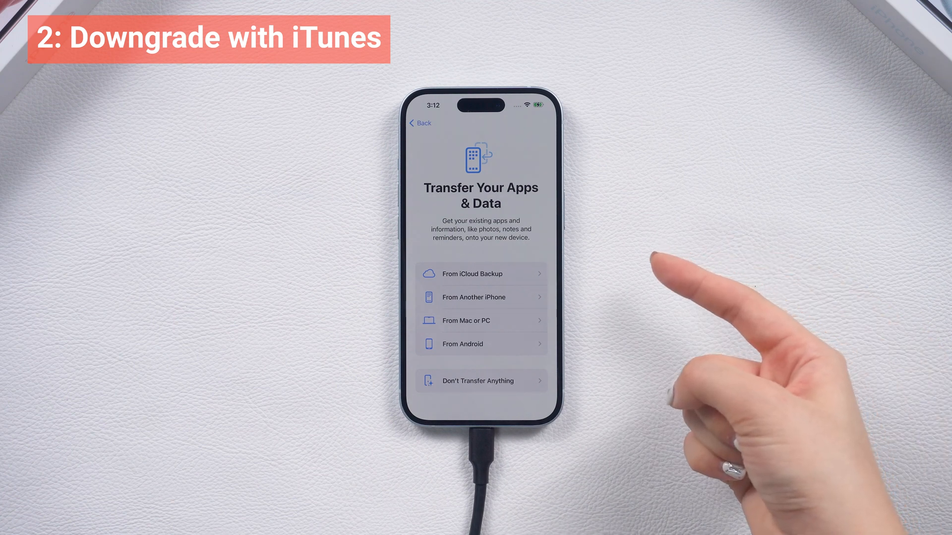
# Choose From Mac or PC on the Transfer Your Apps & Data screen.
pyautogui.click(481, 321)
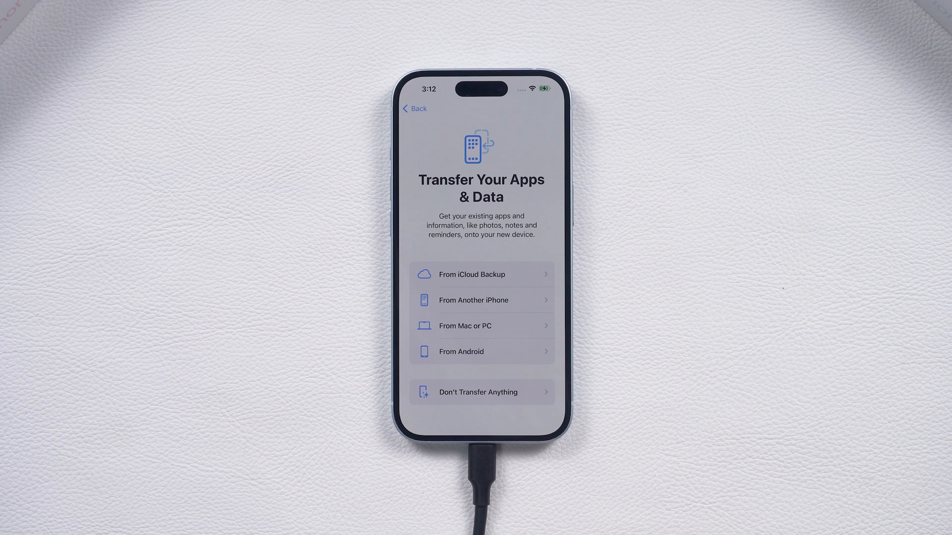
pyautogui.click(481, 325)
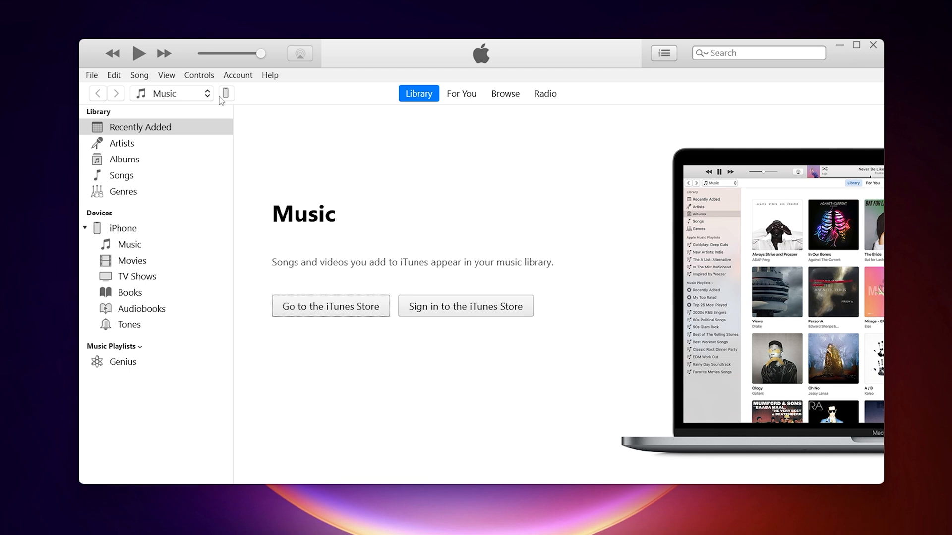
# Select the iPhone in iTunes and open the %appdata% folder through Run.
pyautogui.click(225, 93)
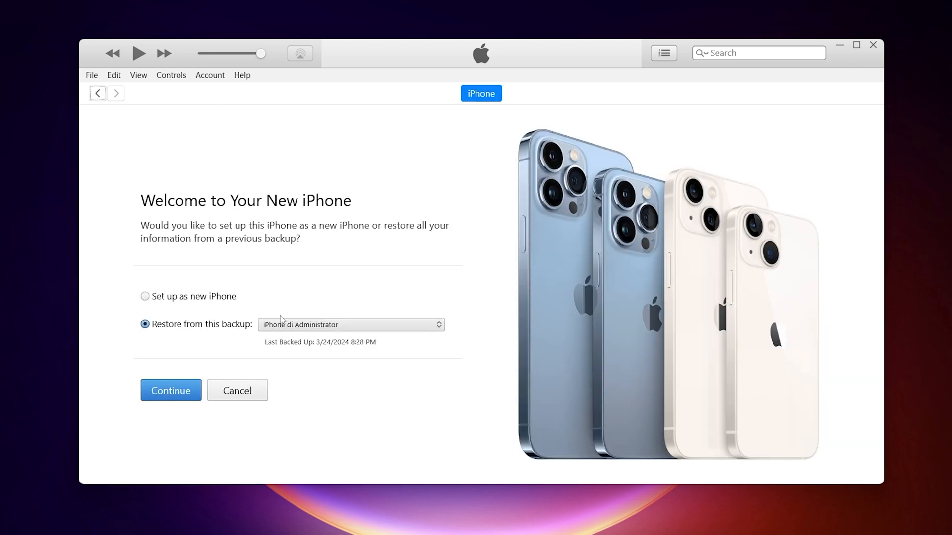
pyautogui.press('Win+r')
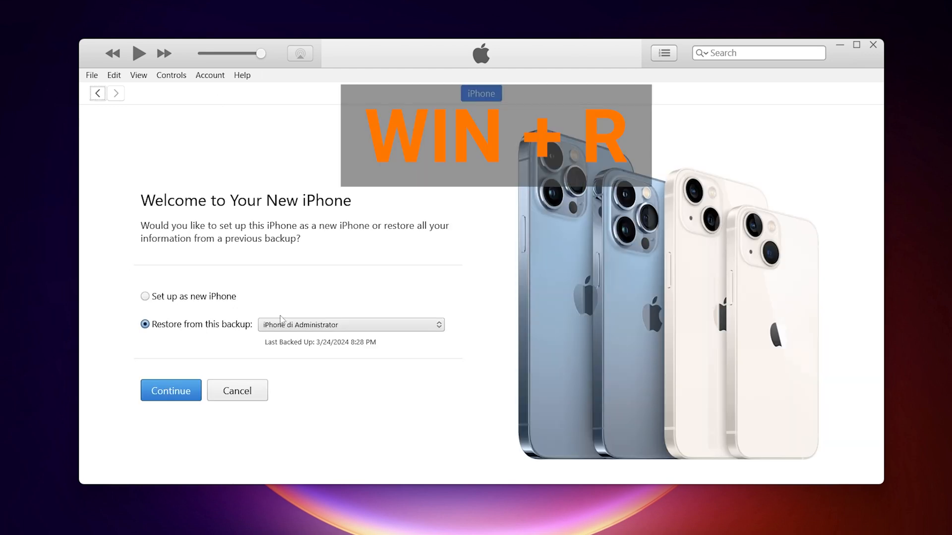
pyautogui.press('Win+r')
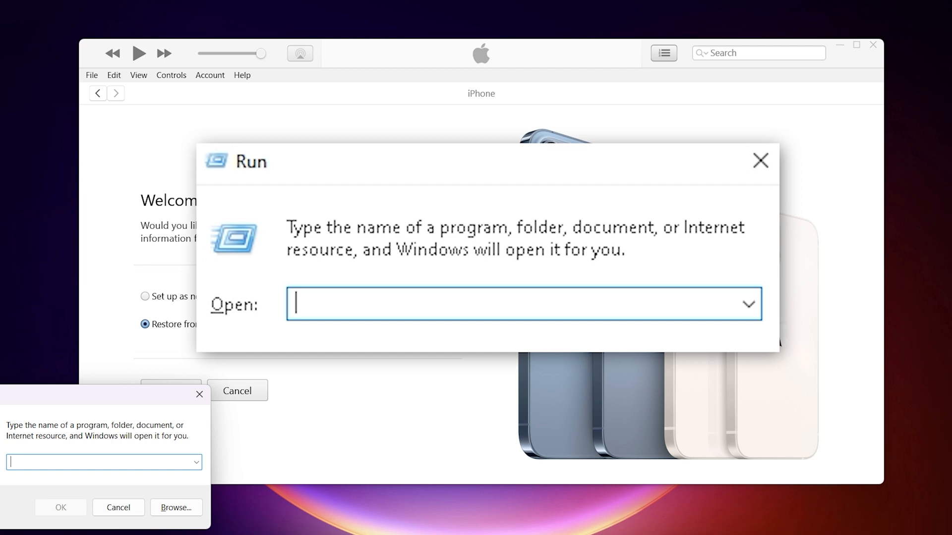
pyautogui.write('%appdata')
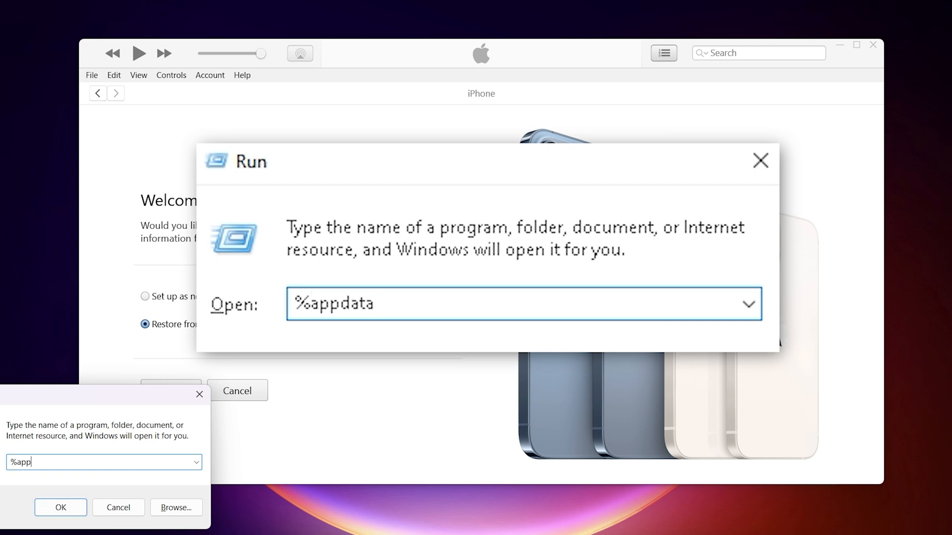
pyautogui.write('%')
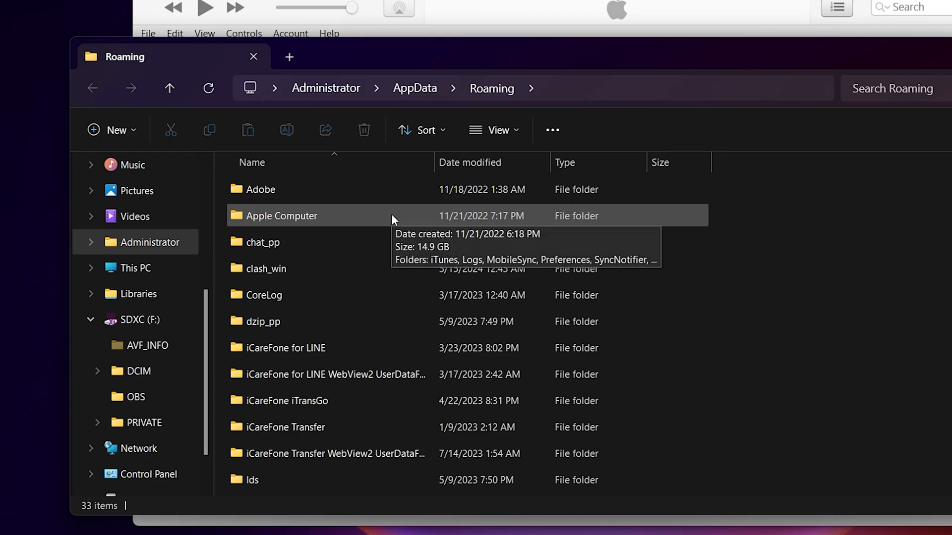
# Browse Apple Computer > MobileSync > Backup, finding it empty, then reopen Run.
pyautogui.doubleClick(281, 216)
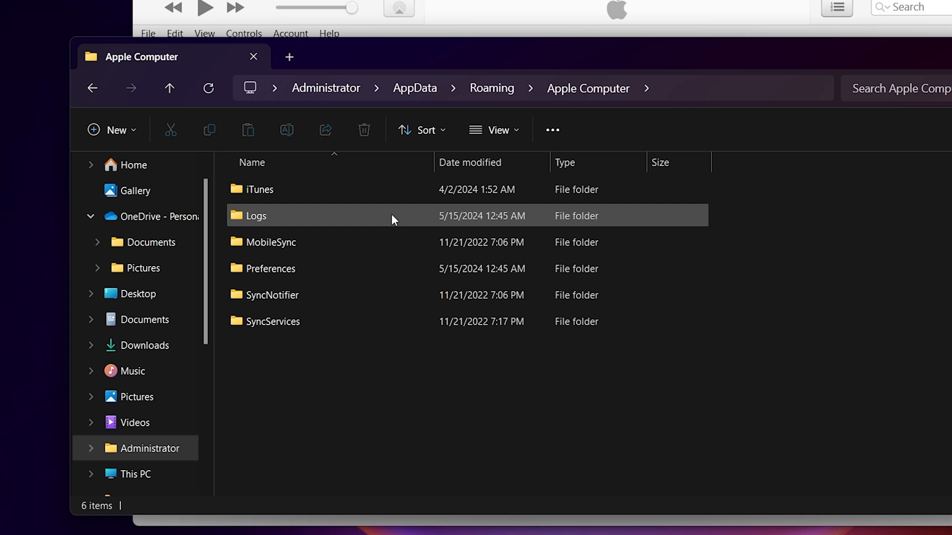
pyautogui.doubleClick(271, 243)
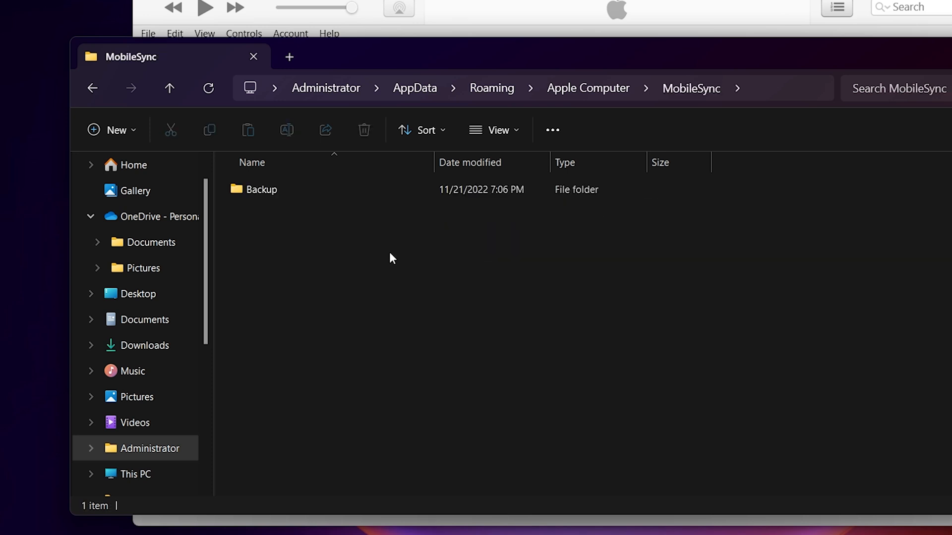
pyautogui.click(262, 189)
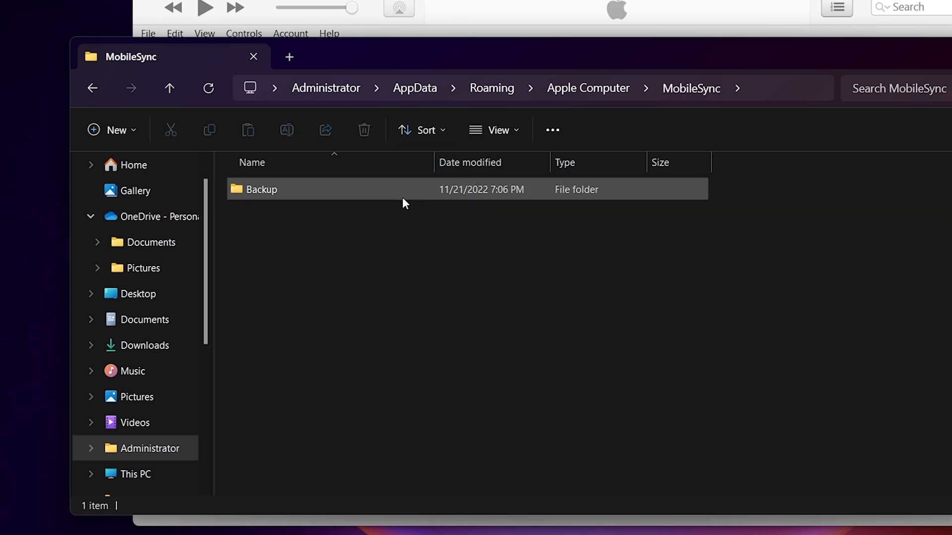
pyautogui.doubleClick(262, 189)
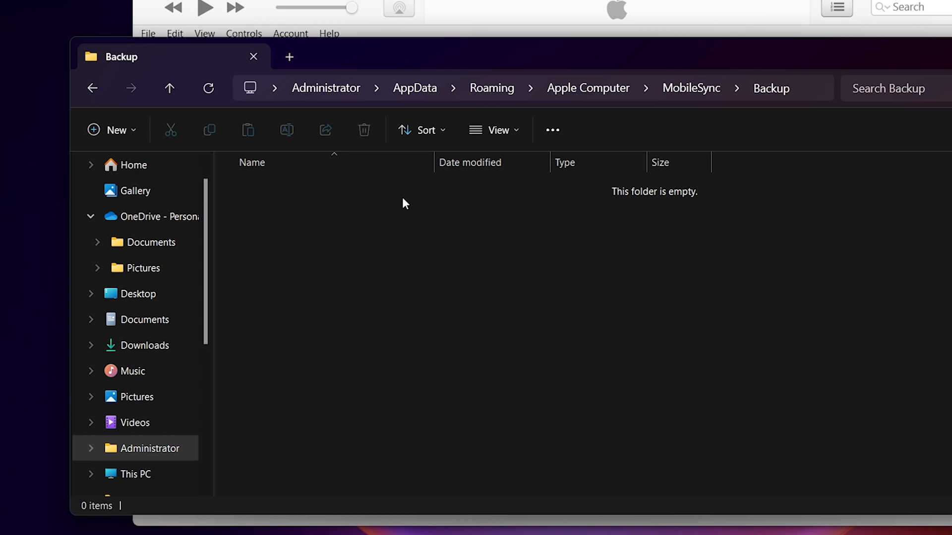
pyautogui.press('Win+r')
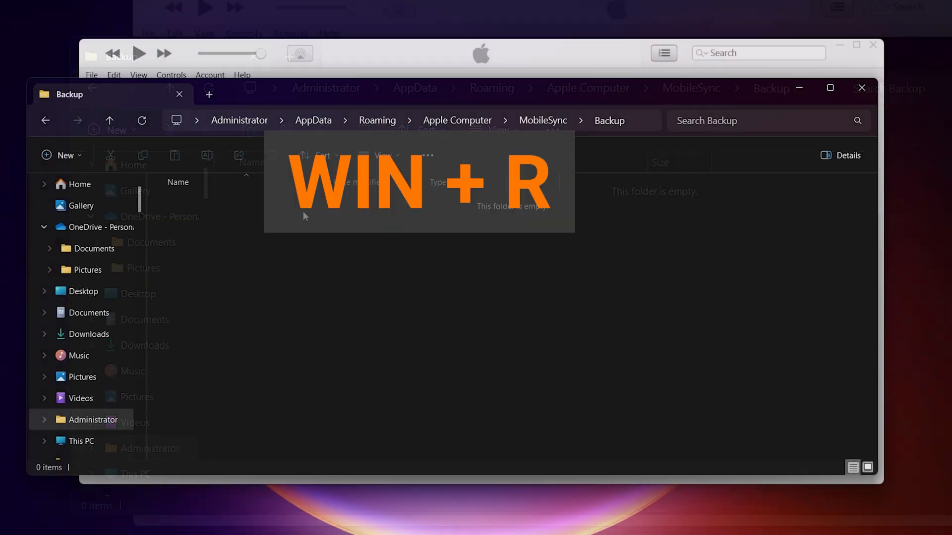
pyautogui.press('Win+R')
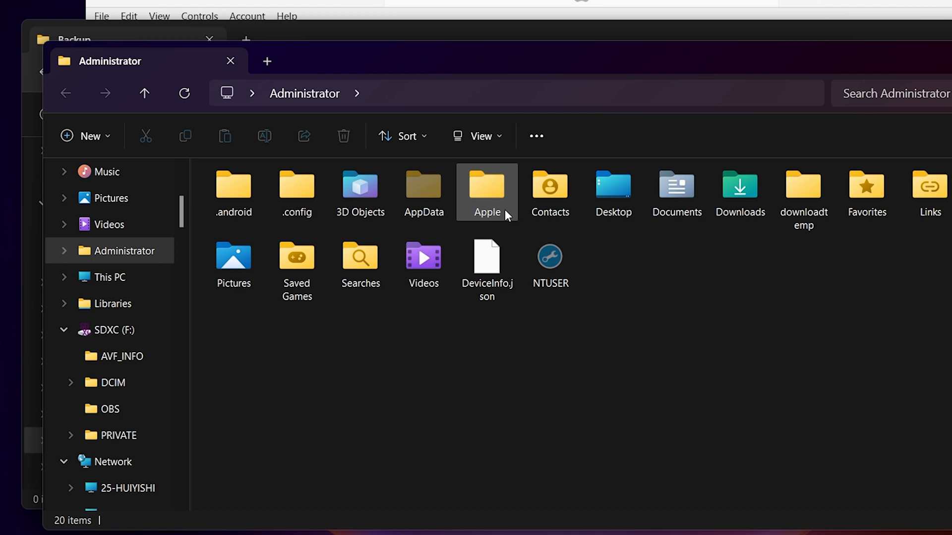
# Open the newest backup folder under Apple > MobileSync > Backup and open Info.plist in Notepad.
pyautogui.doubleClick(487, 185)
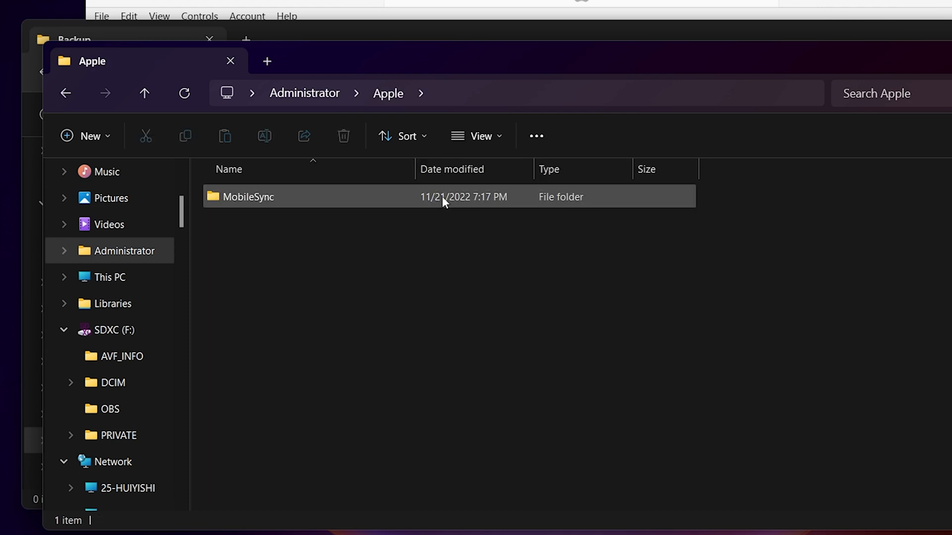
pyautogui.doubleClick(249, 196)
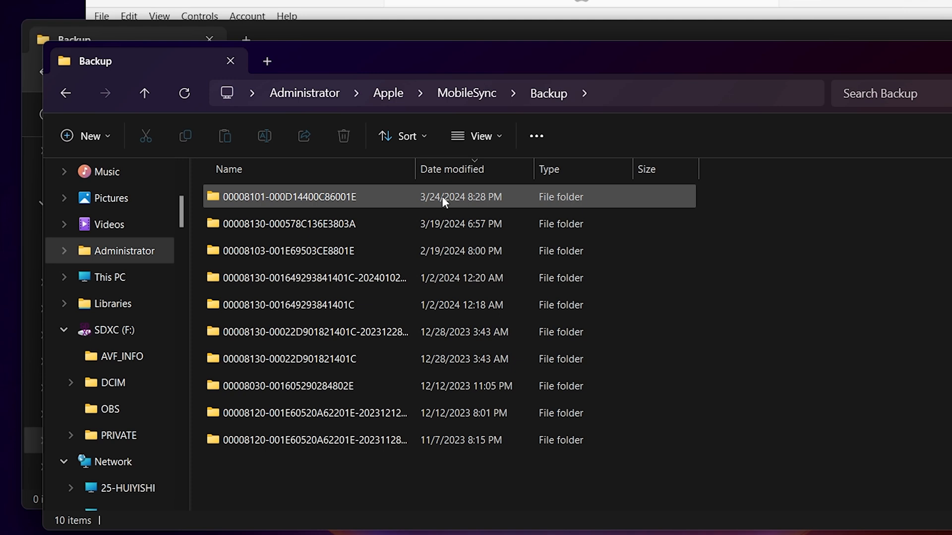
pyautogui.doubleClick(282, 196)
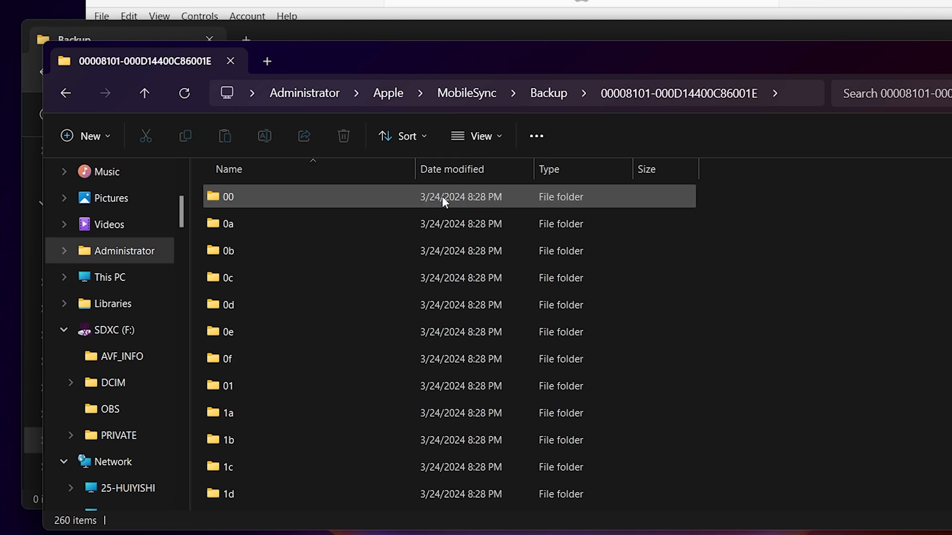
pyautogui.scroll(-3)
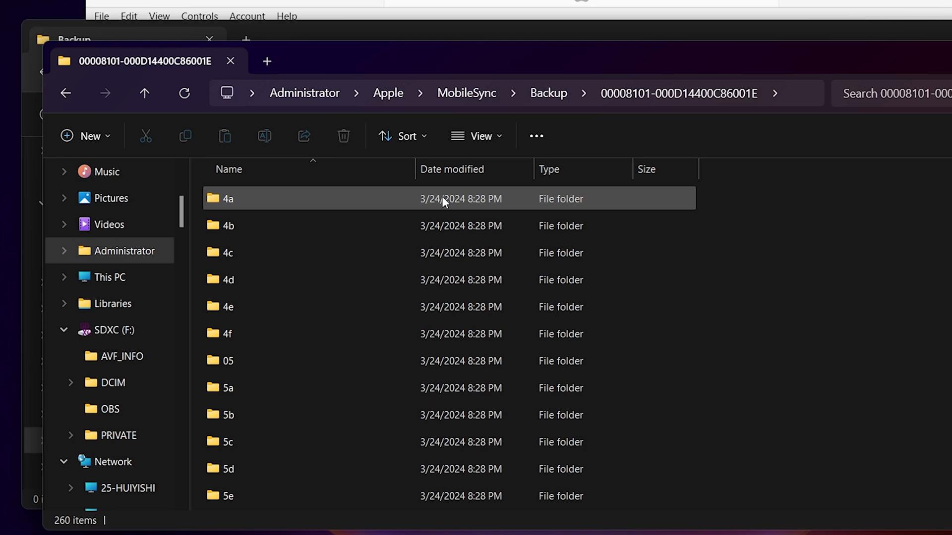
pyautogui.scroll(-3)
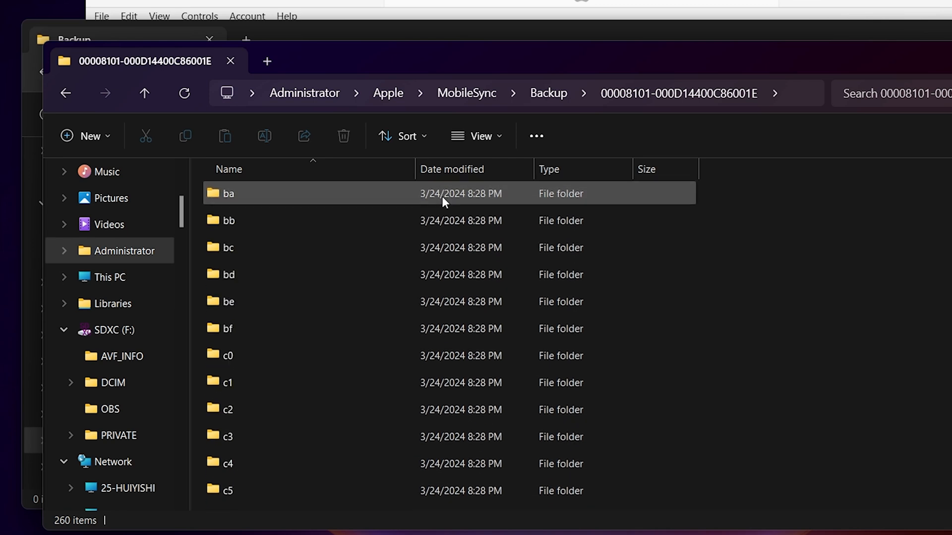
pyautogui.scroll(-3)
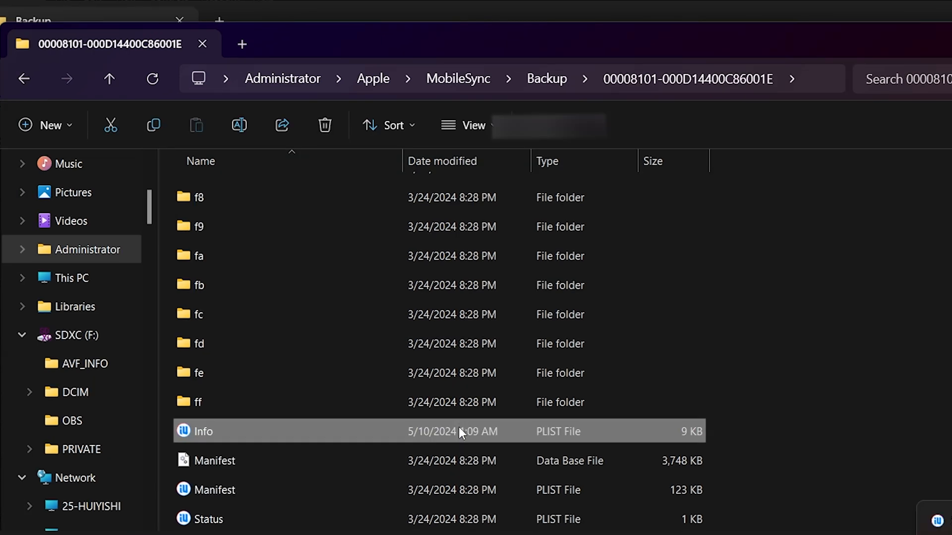
pyautogui.doubleClick(203, 431)
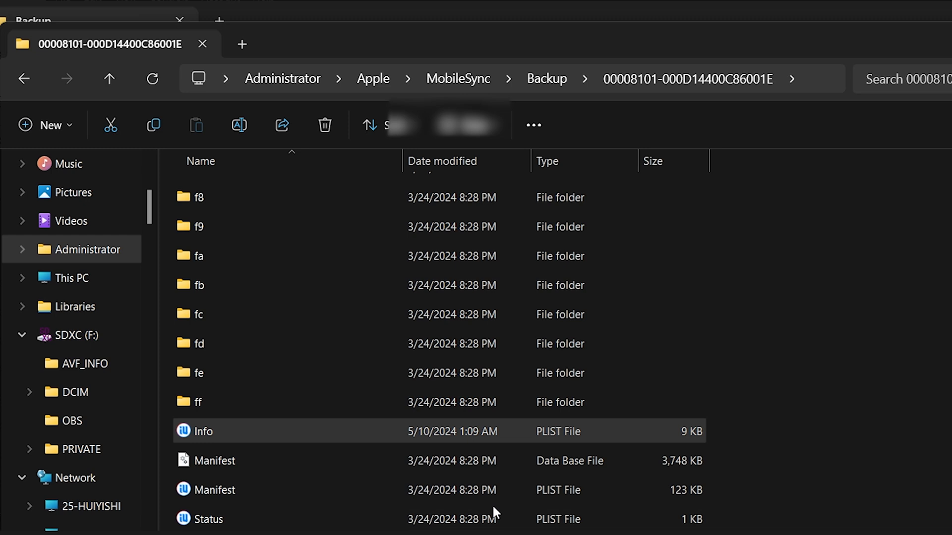
pyautogui.doubleClick(203, 431)
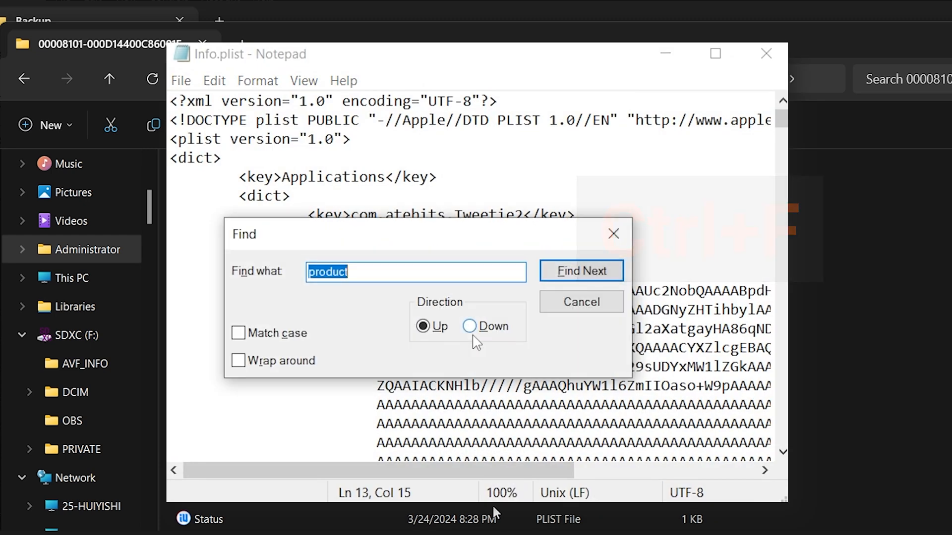
# Find the Product Version entry in Info.plist and change its value from 18 to 17.5.1.
pyautogui.click(470, 326)
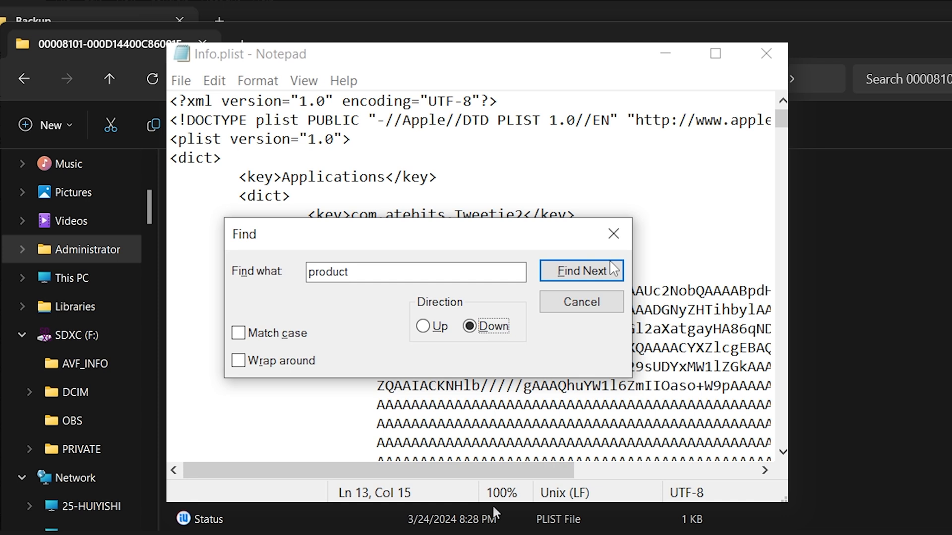
pyautogui.click(581, 271)
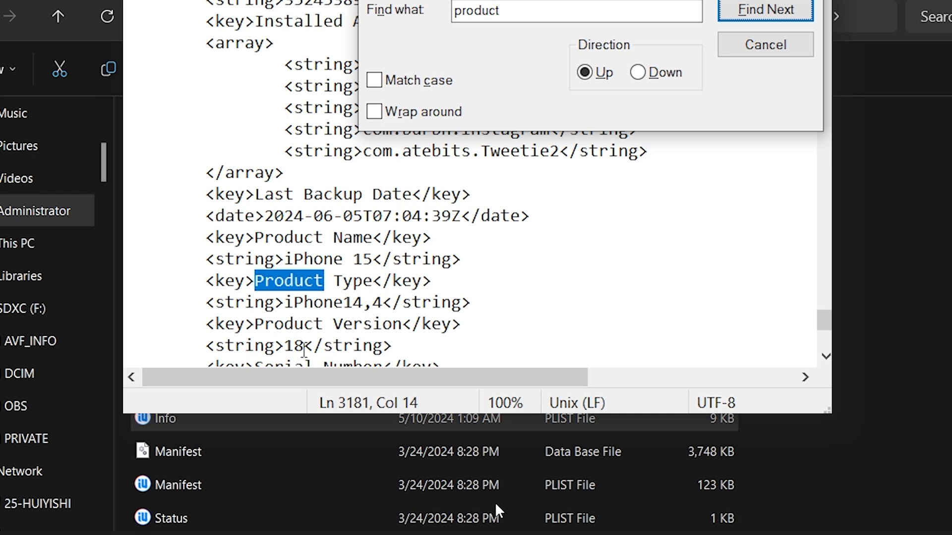
pyautogui.click(765, 10)
pyautogui.write('7.')
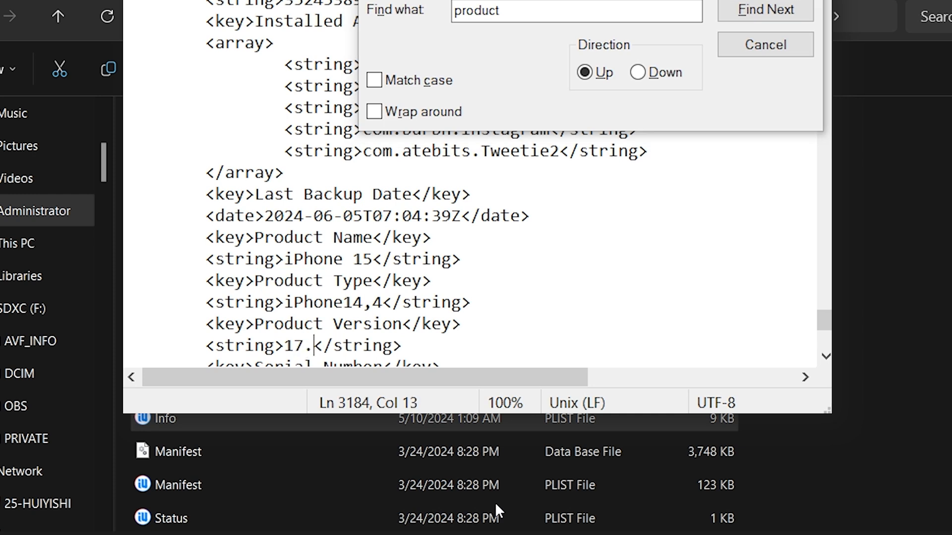
pyautogui.write('5.')
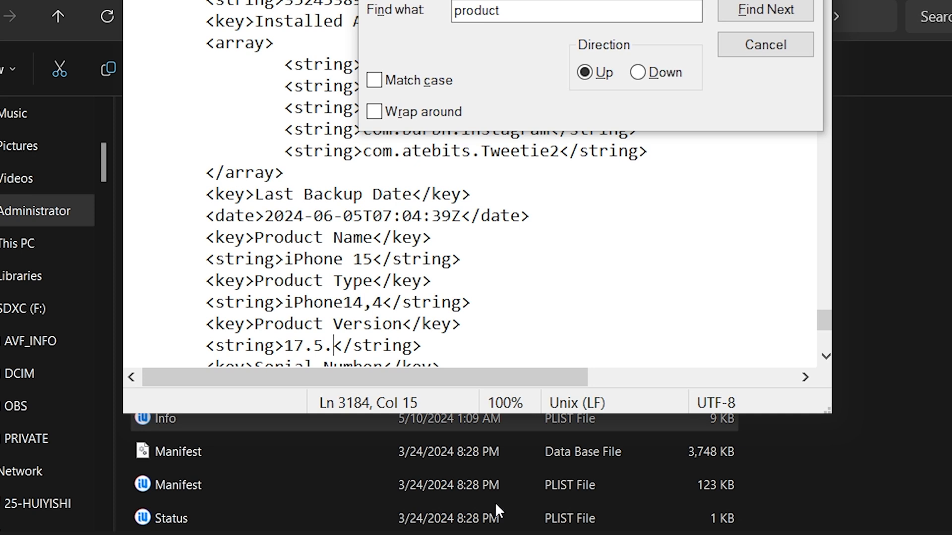
pyautogui.write('1')
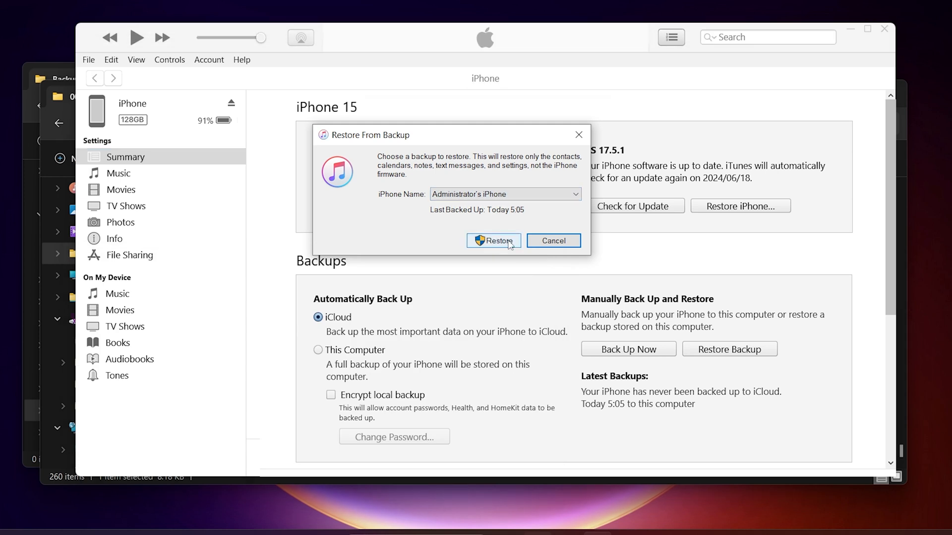
# Confirm Restore to restore the iPhone 15 from today's 5:05 backup.
pyautogui.click(494, 240)
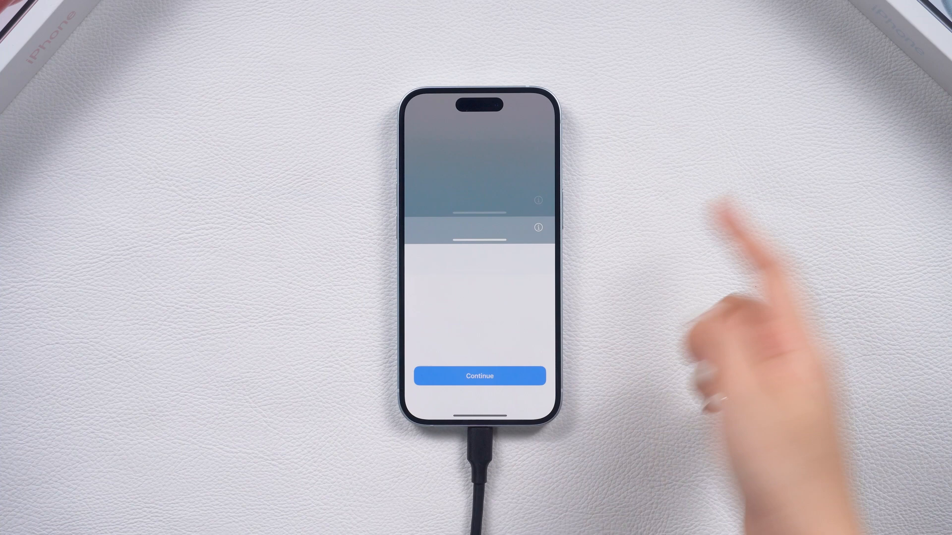
# Continue past the setup screen and view the About page showing iOS 17.5.1.
pyautogui.click(478, 376)
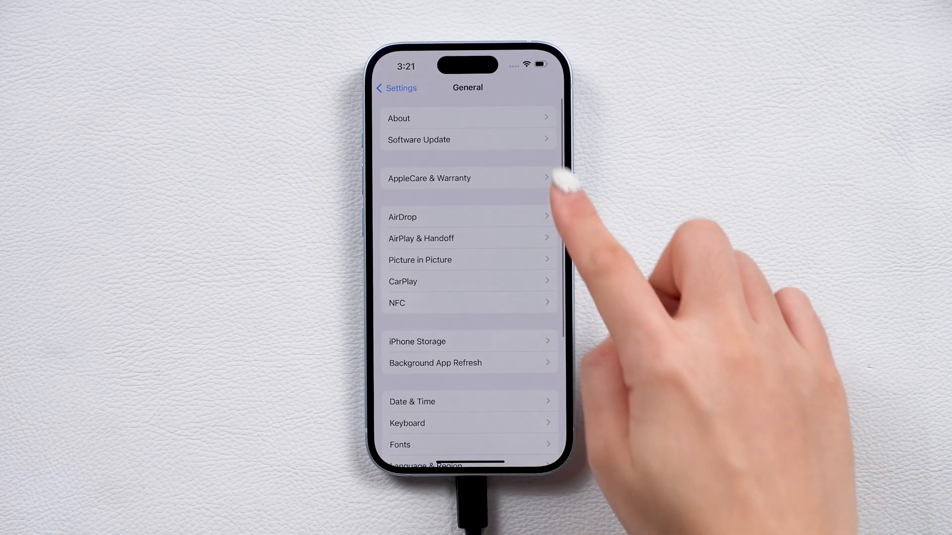
pyautogui.click(398, 118)
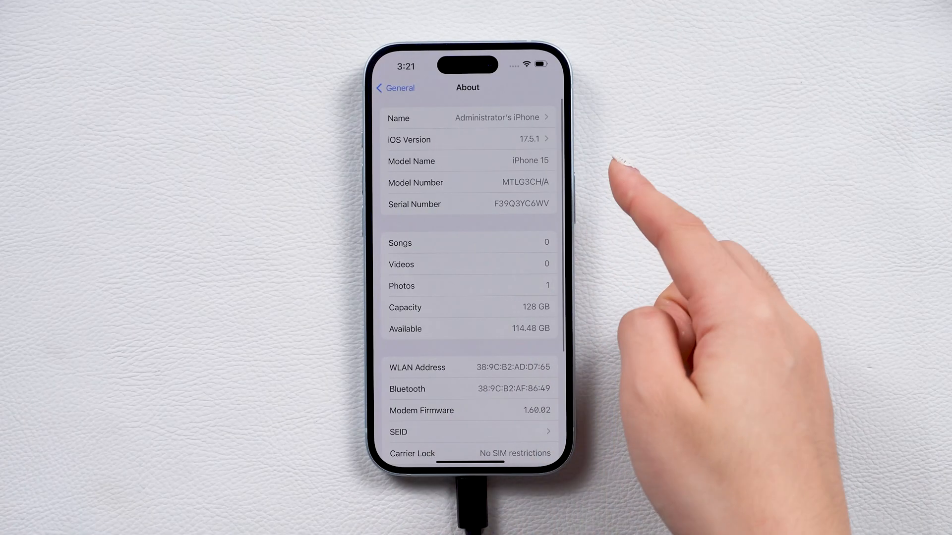